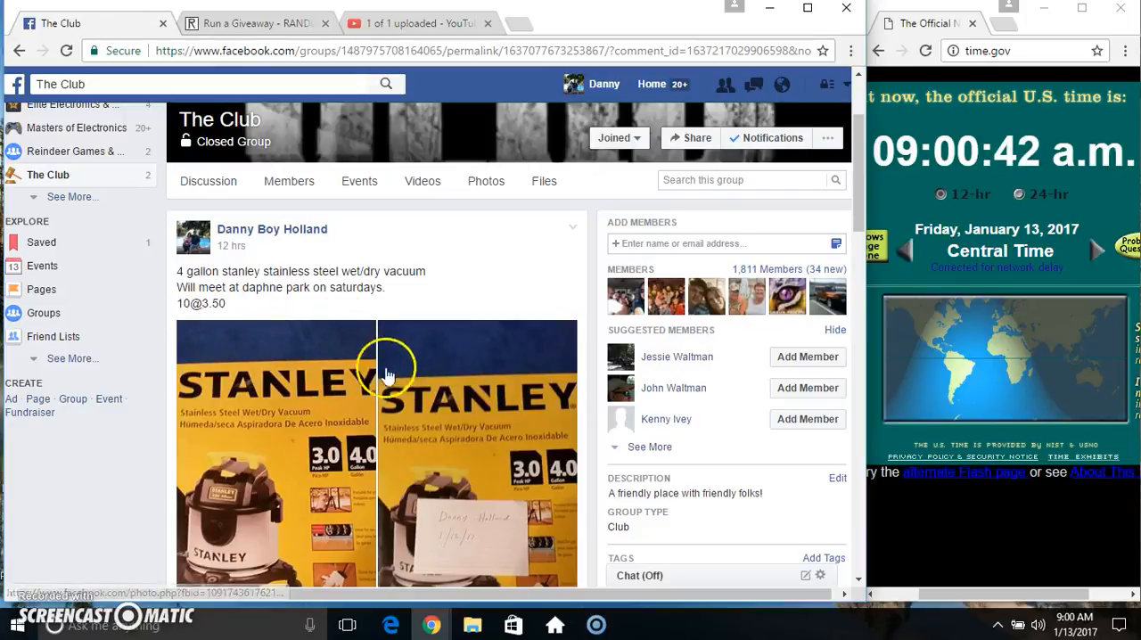
Step: Check the current time and date on RANDOM.ORG before setting up the rounds
scroll("down", 3)
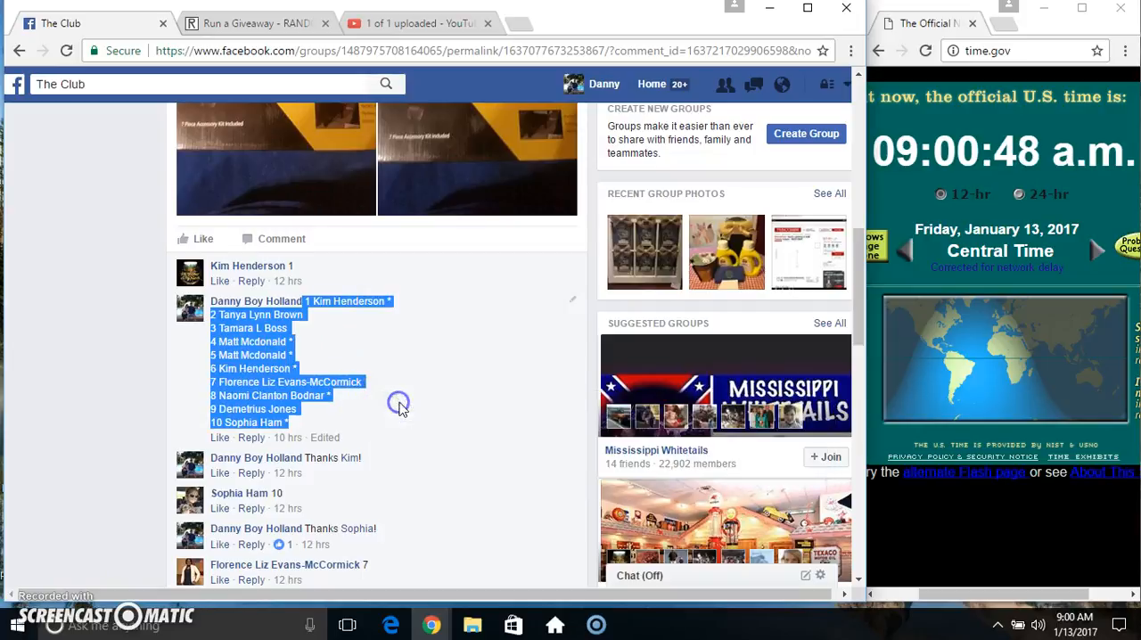
scroll("down", 3)
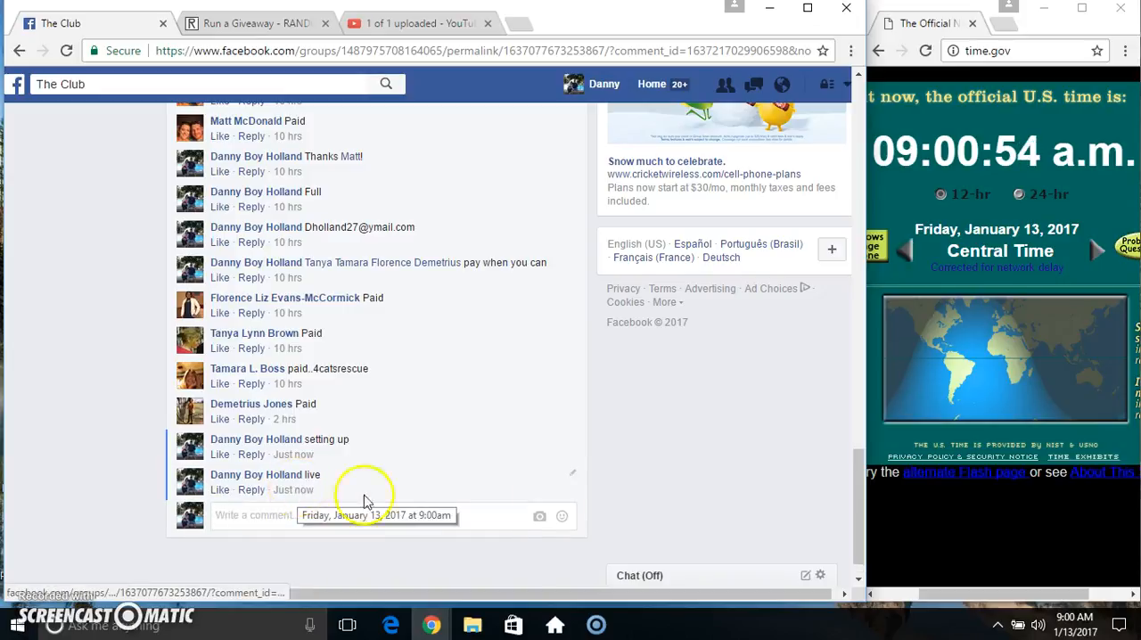
left_click(1077, 617)
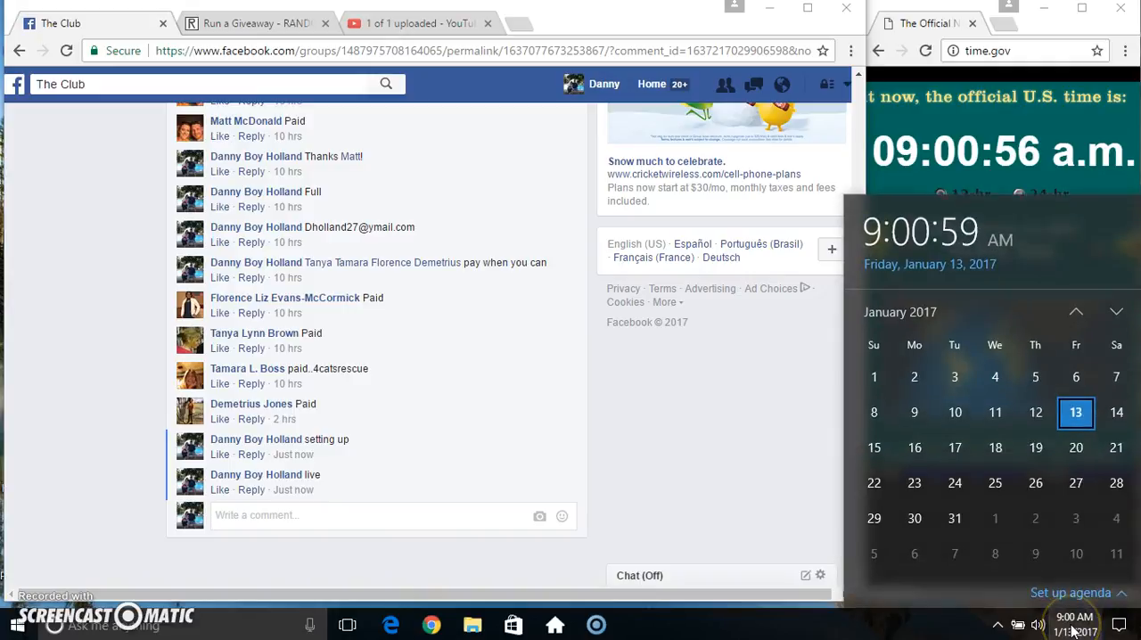
left_click(254, 24)
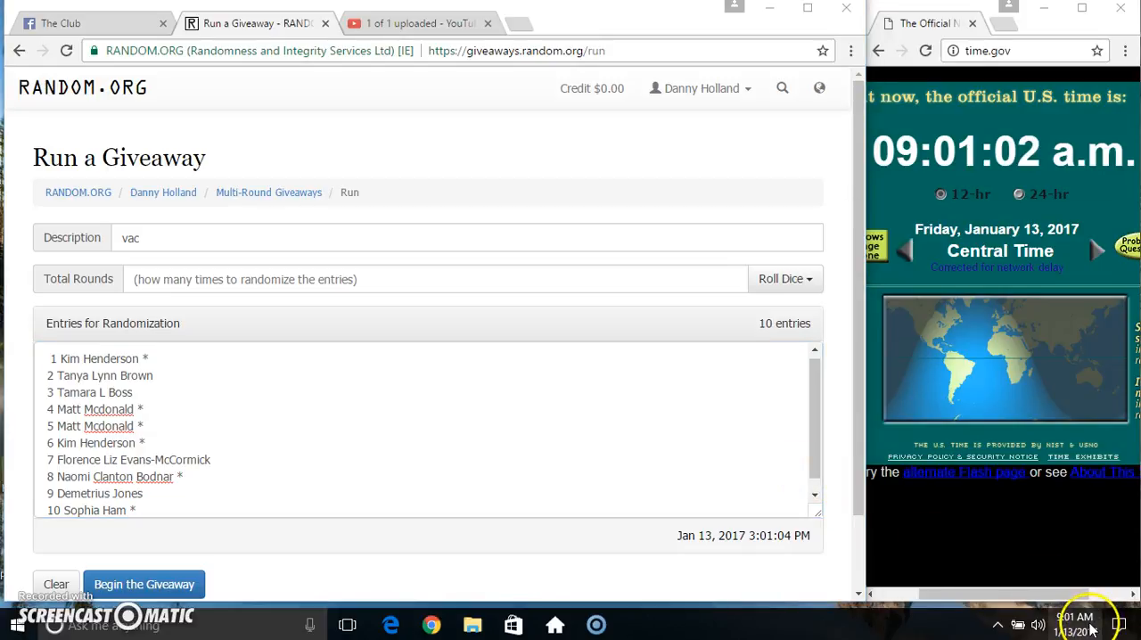
Step: Roll 2d6 to set the giveaway to 7 rounds and begin it
left_click(784, 278)
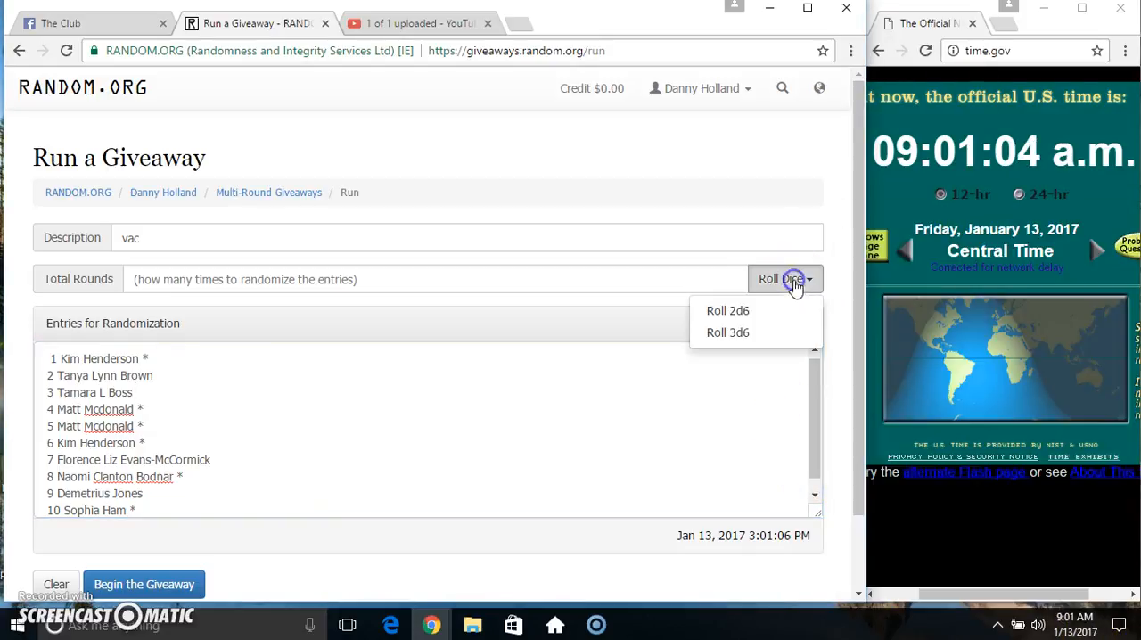
left_click(728, 310)
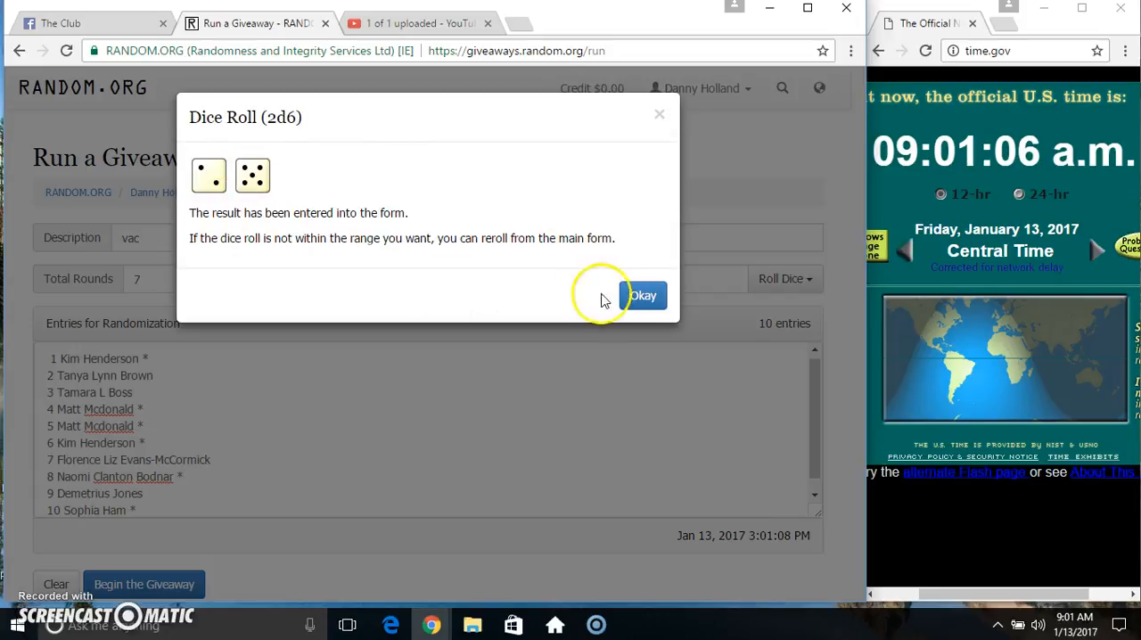
left_click(642, 296)
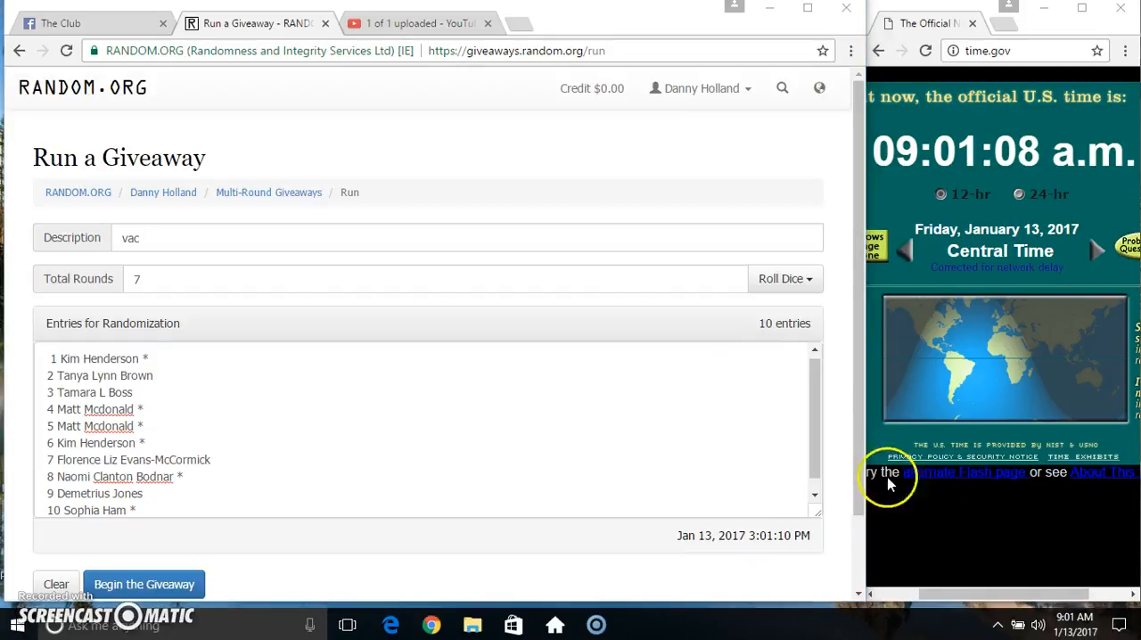
left_click(142, 585)
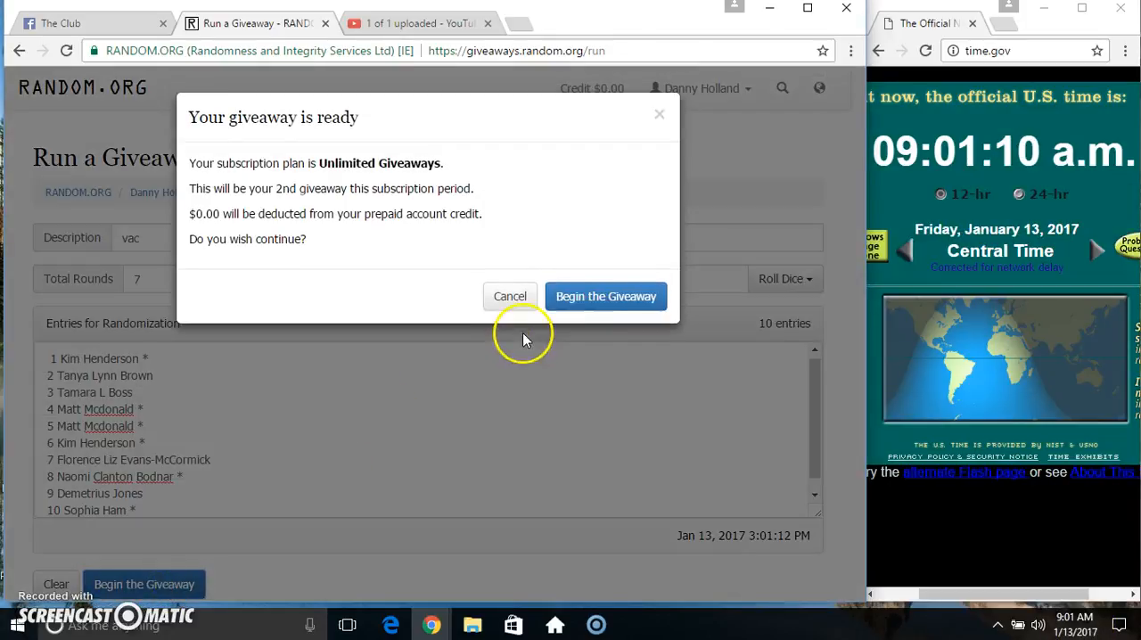
Step: Confirm the start and run all seven randomization rounds through the final round
left_click(606, 296)
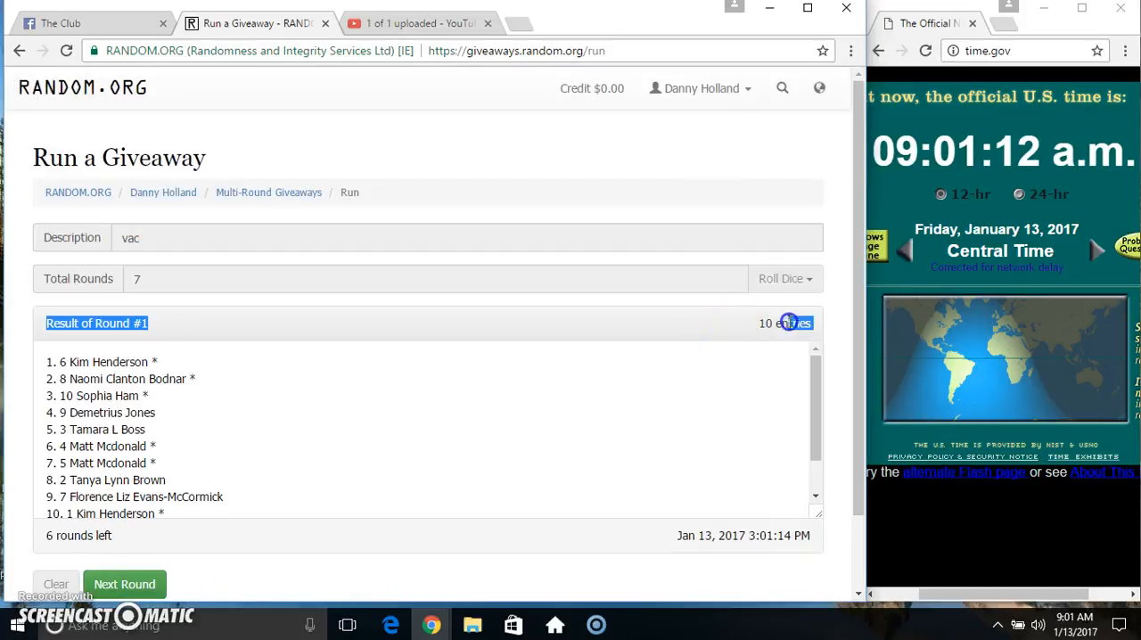
left_click(125, 585)
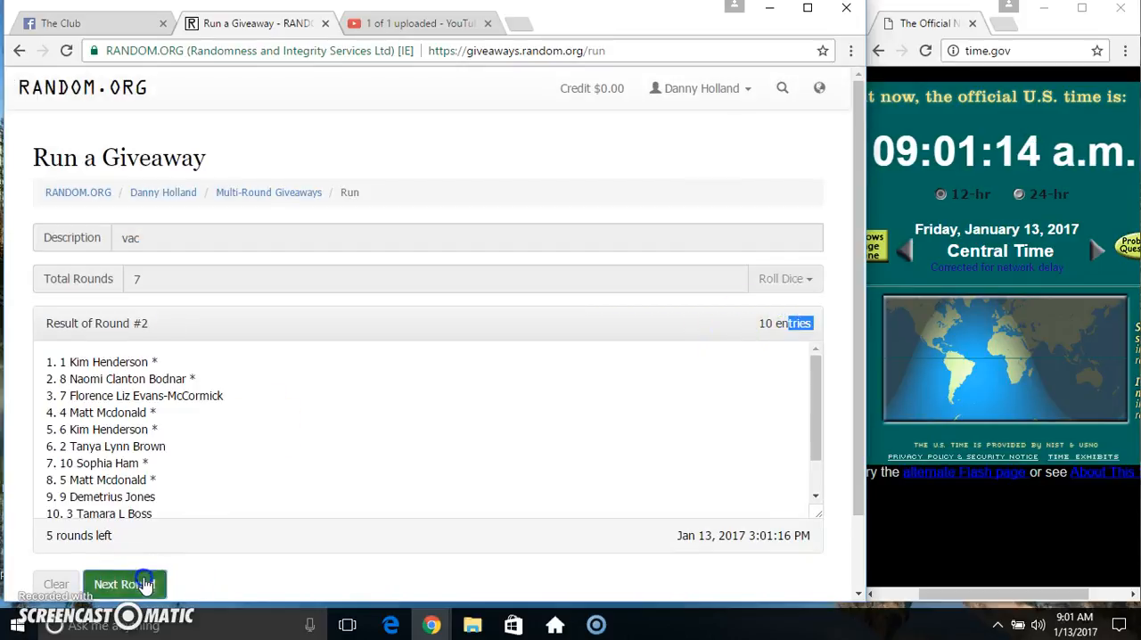
left_click(125, 585)
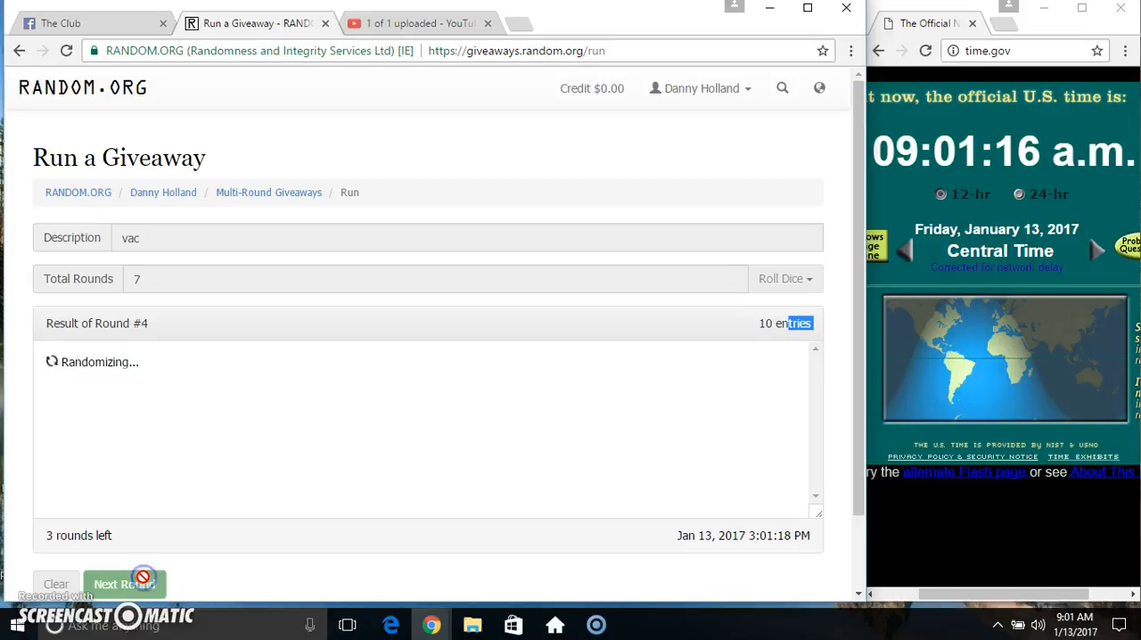
left_click(125, 585)
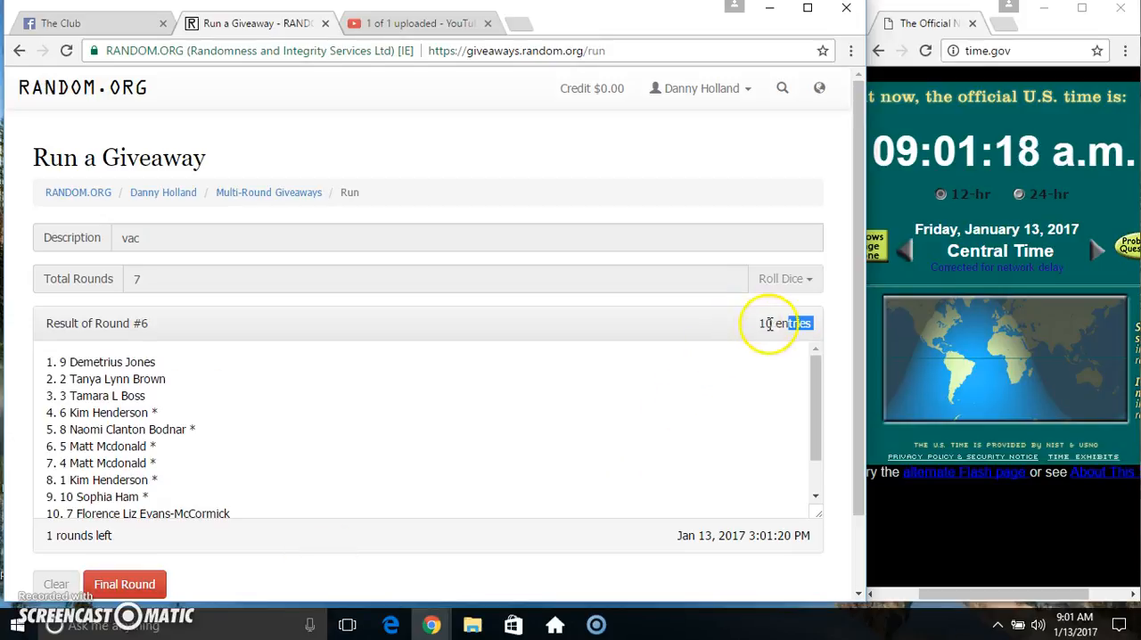
scroll("down", 3)
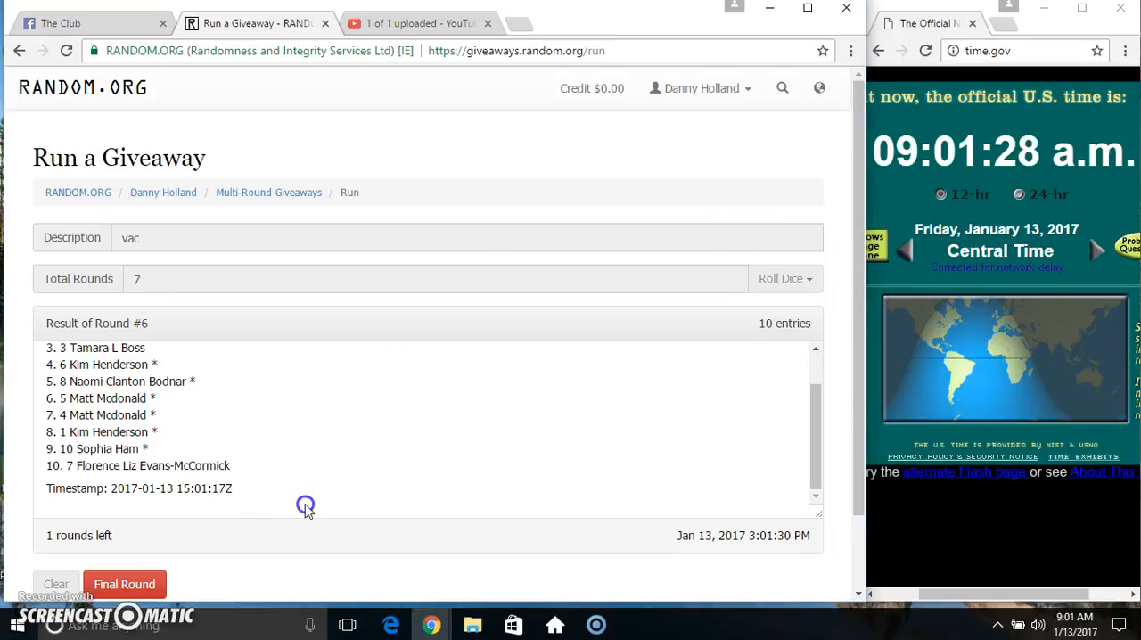
left_click(125, 585)
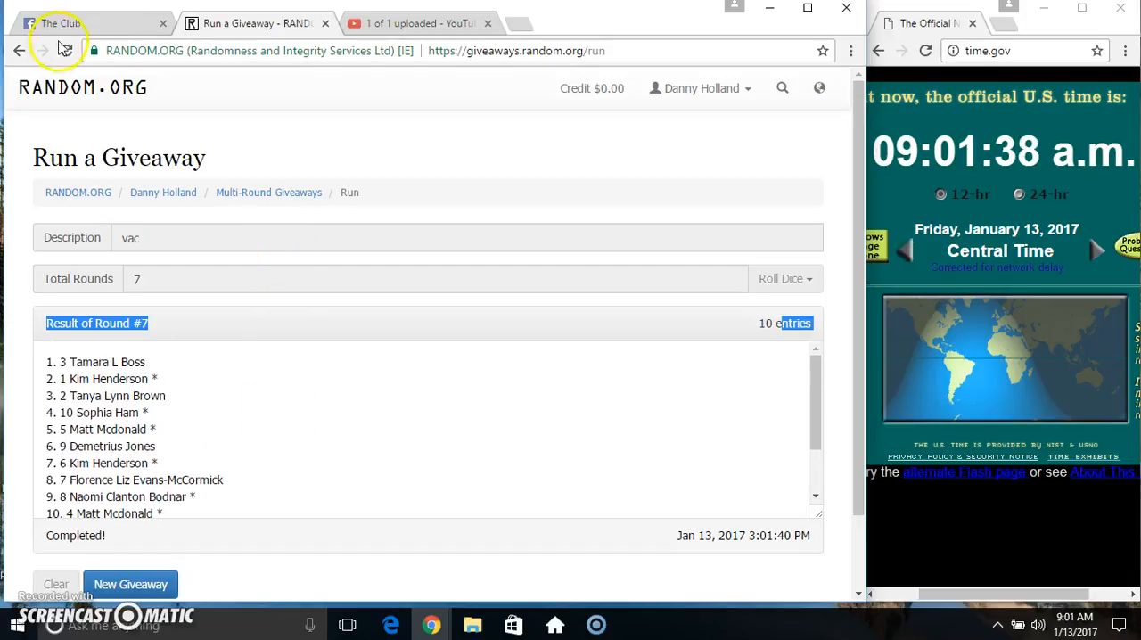
Step: Return to The Club group post in Facebook
left_click(58, 22)
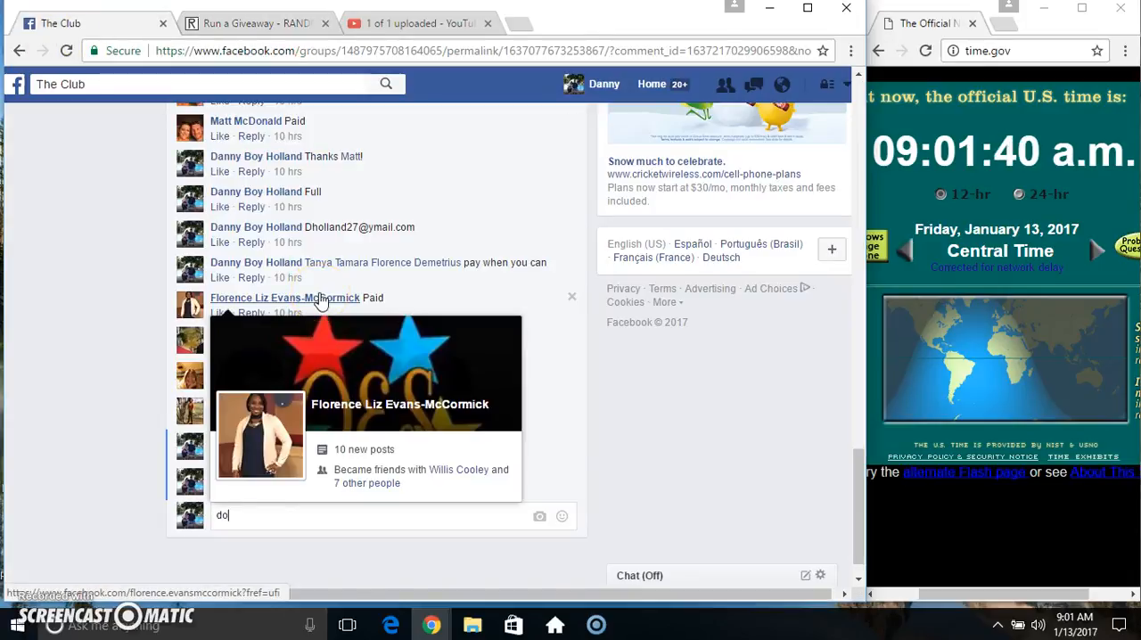